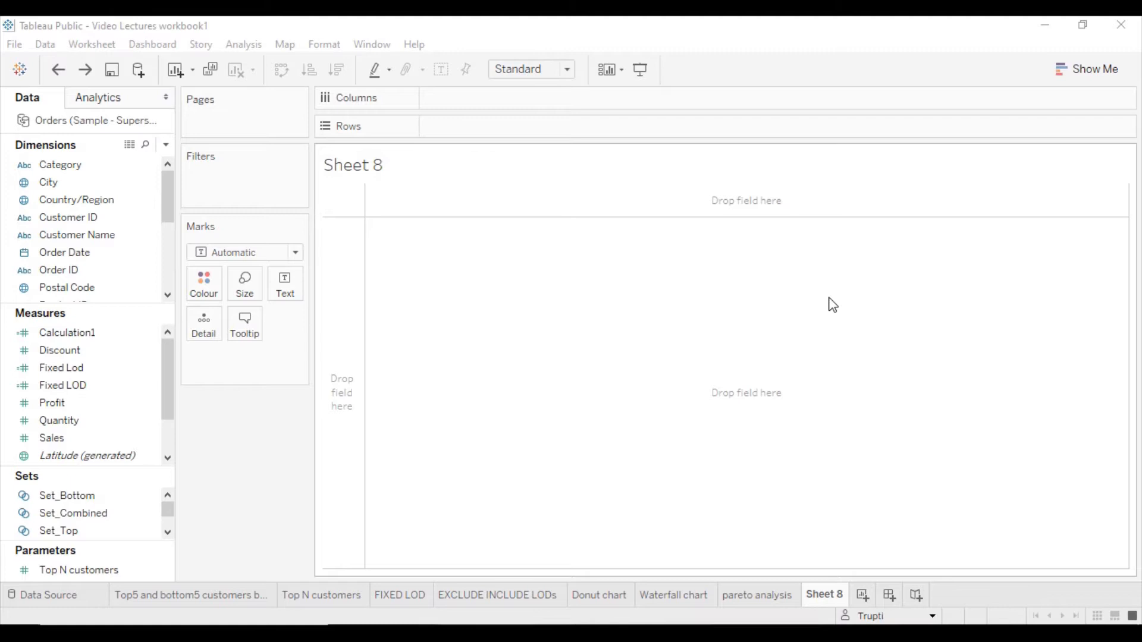
mouse_move(119, 124)
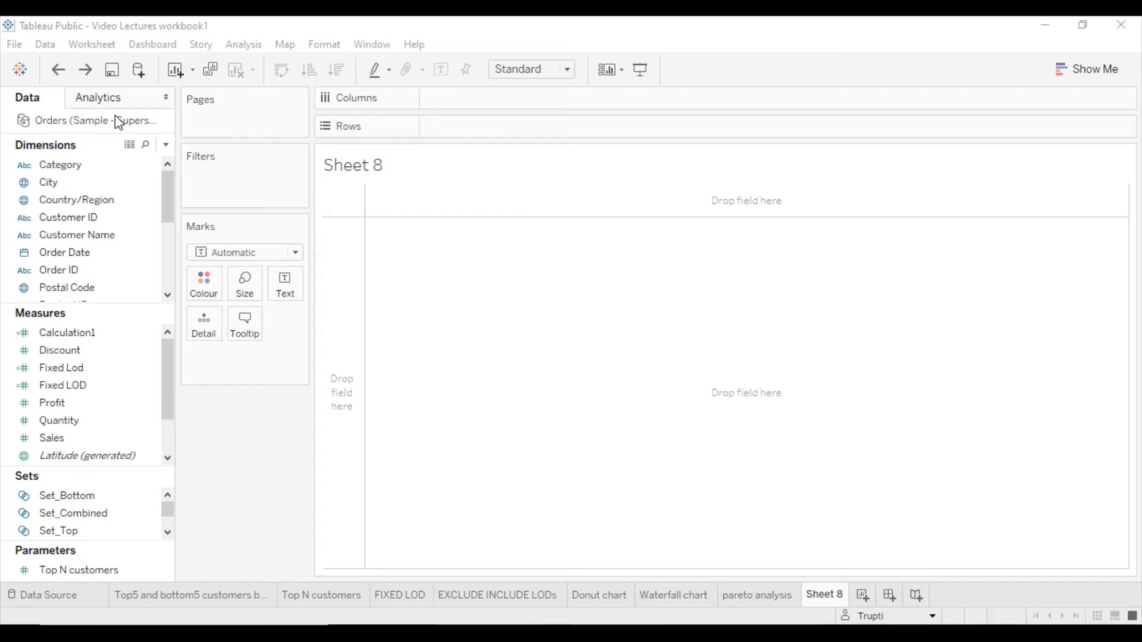
mouse_move(835, 604)
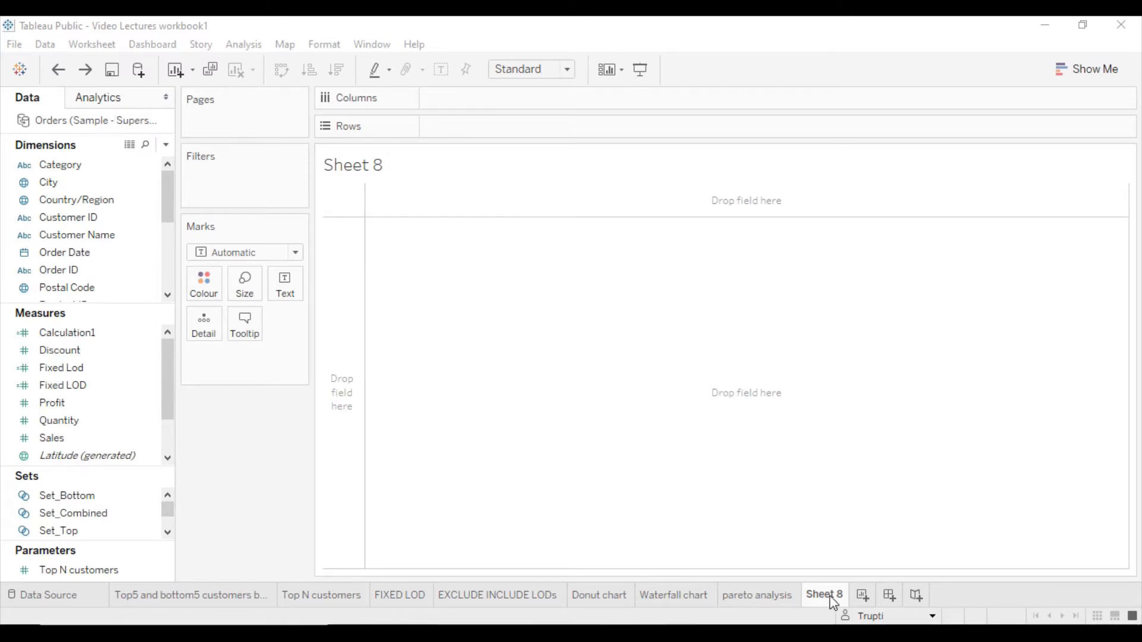
Rename the Sheet 8 worksheet tab to Hierarchy.
double_click(823, 595)
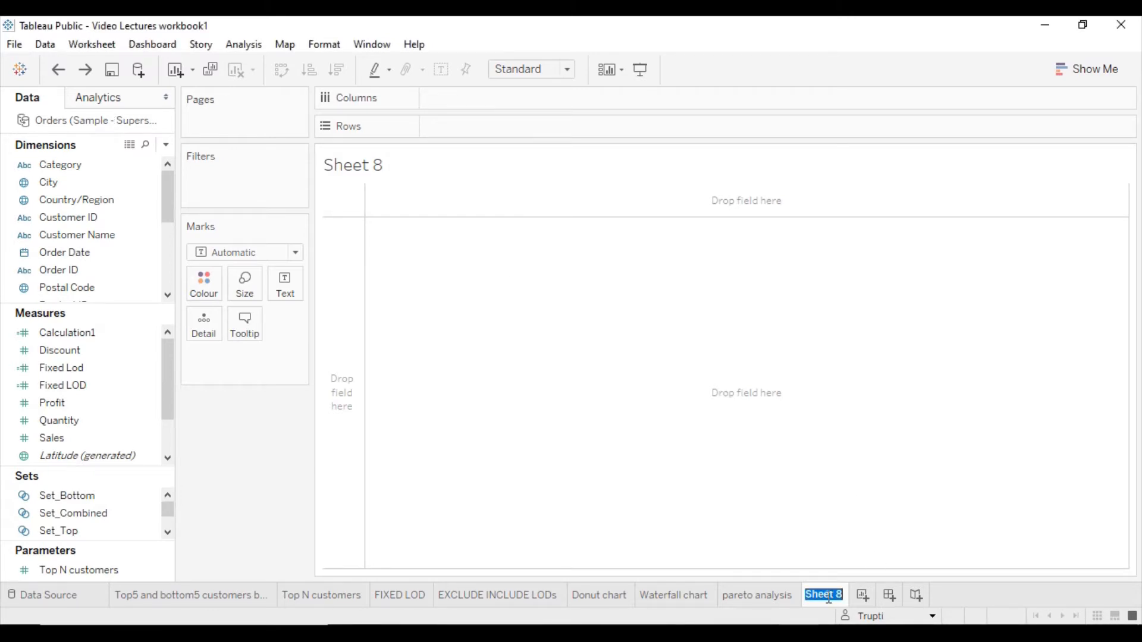
text(Hierarchy)
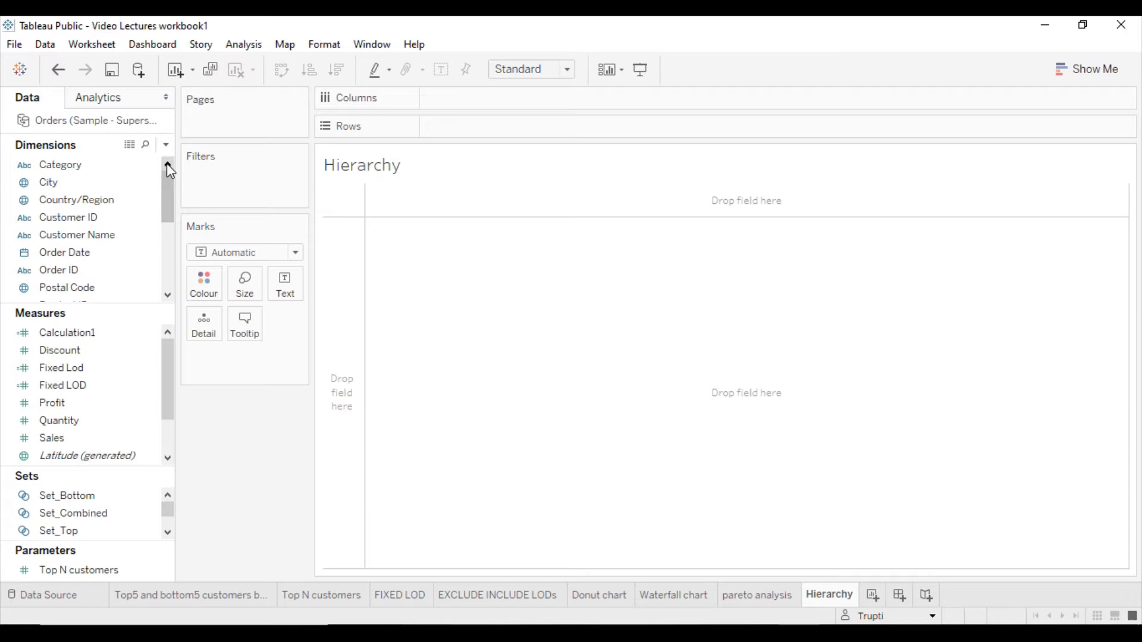
Place Category and Sub-Category on Rows and total Sales on Columns as horizontal bars.
click(60, 165)
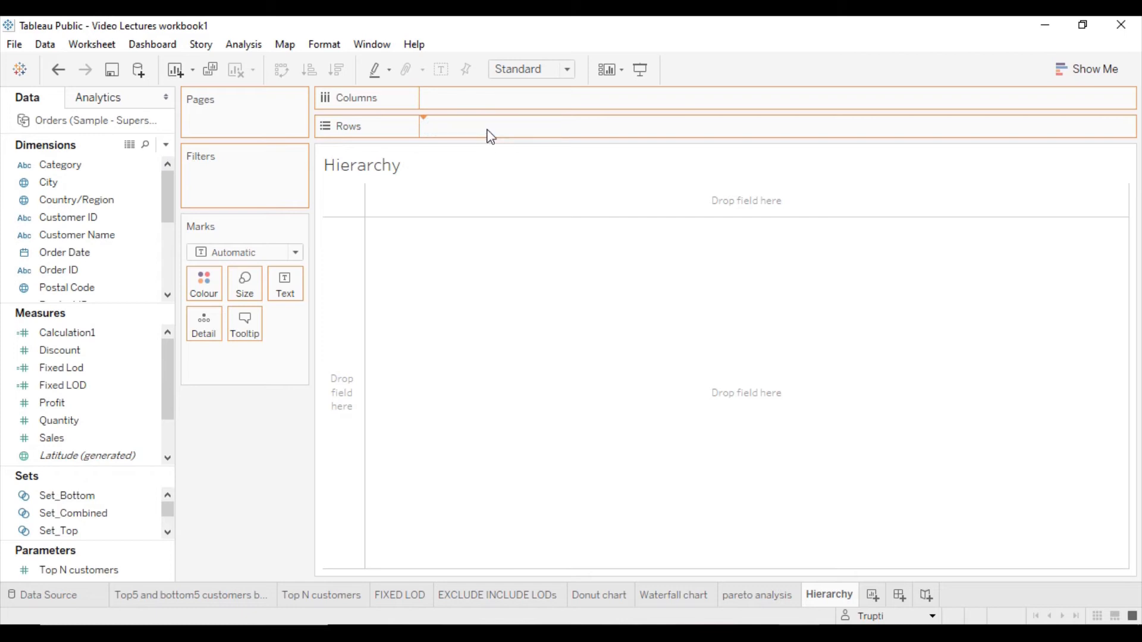
drag(61, 164, 481, 126)
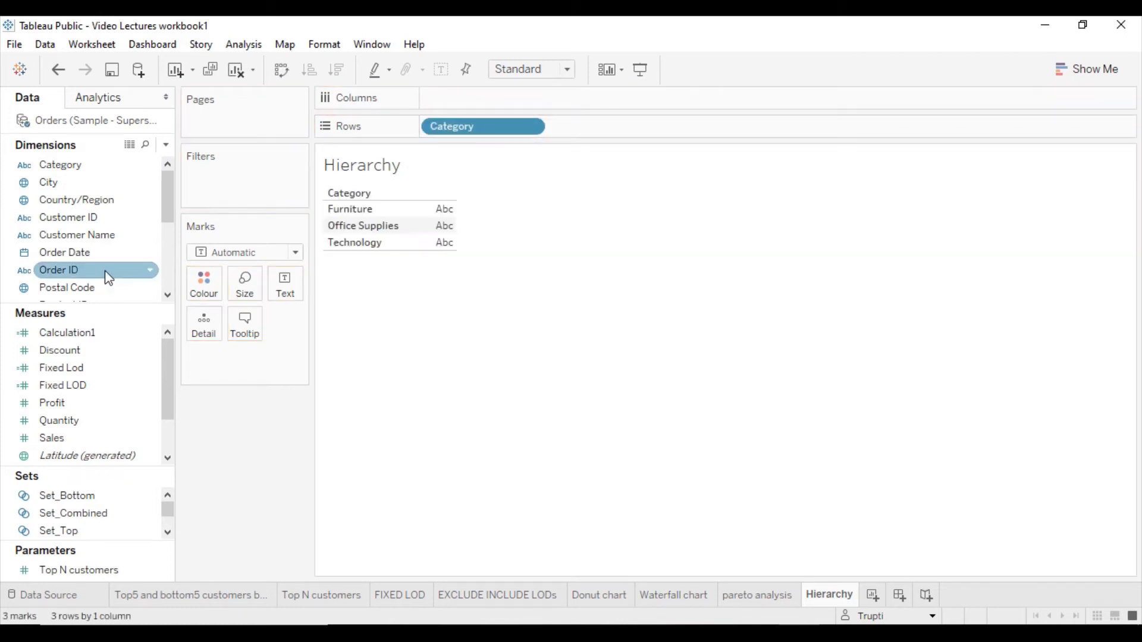
scroll(down, 3)
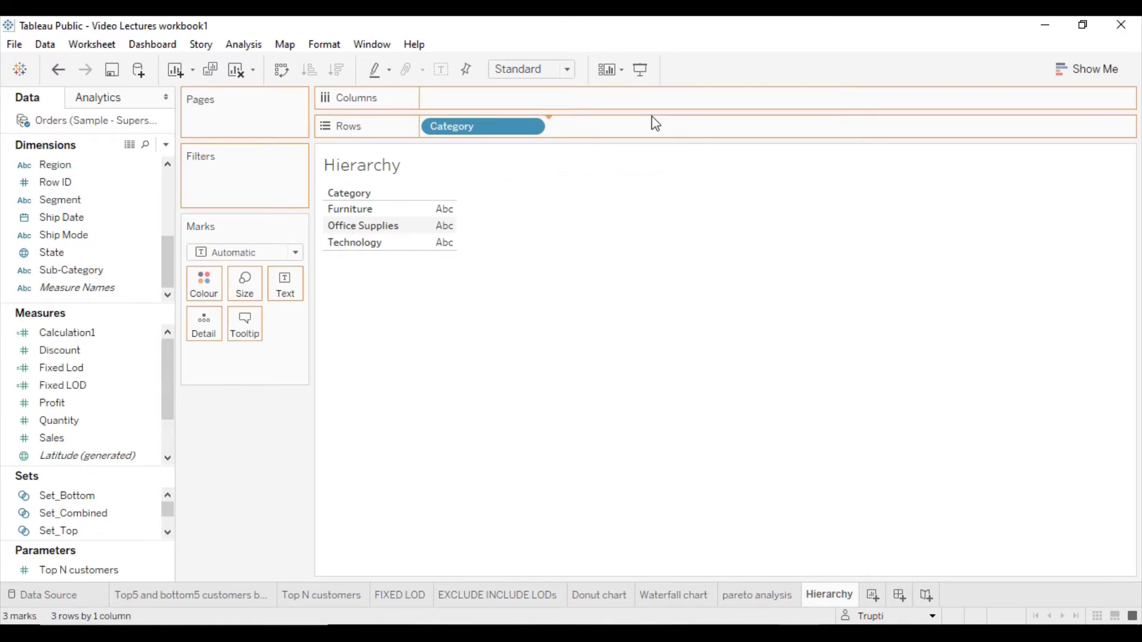
drag(72, 270, 608, 126)
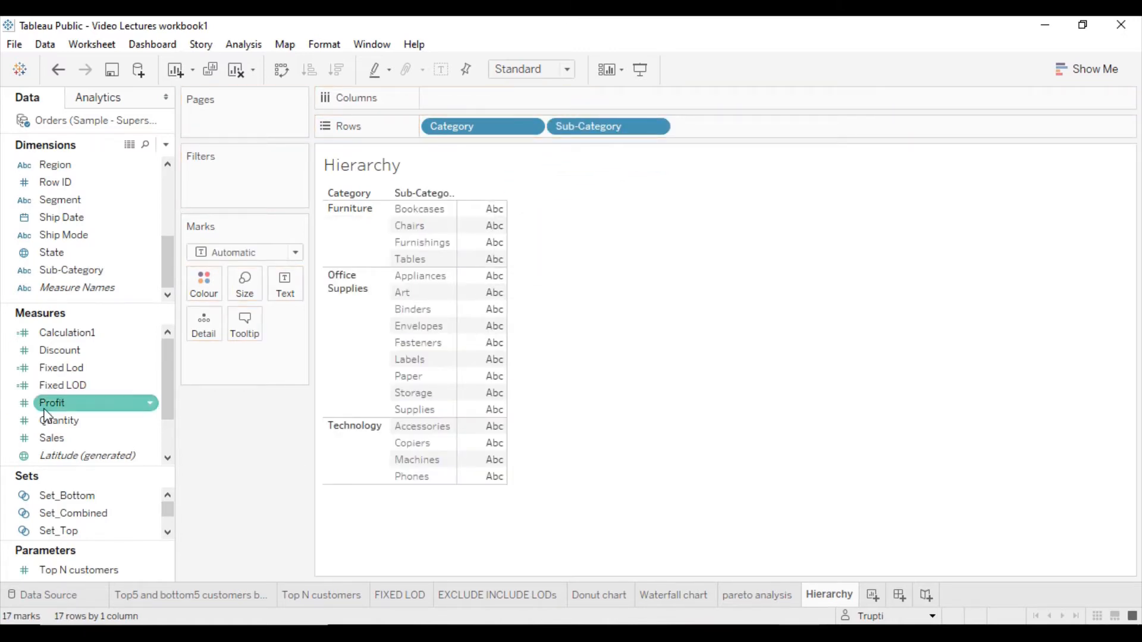
drag(52, 403, 550, 122)
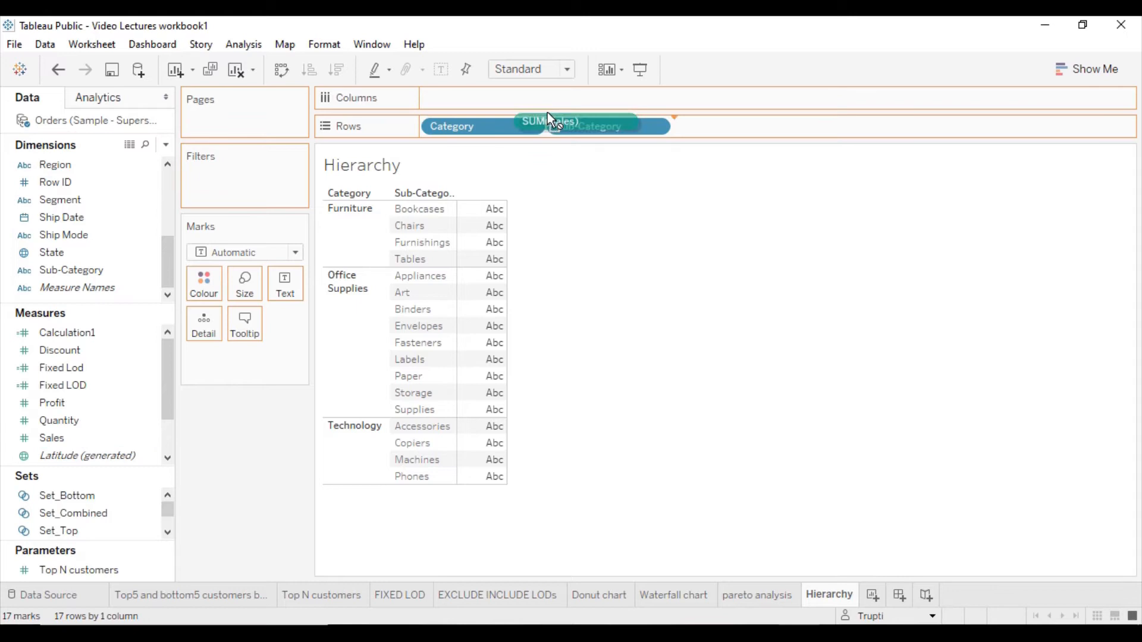
drag(548, 122, 483, 98)
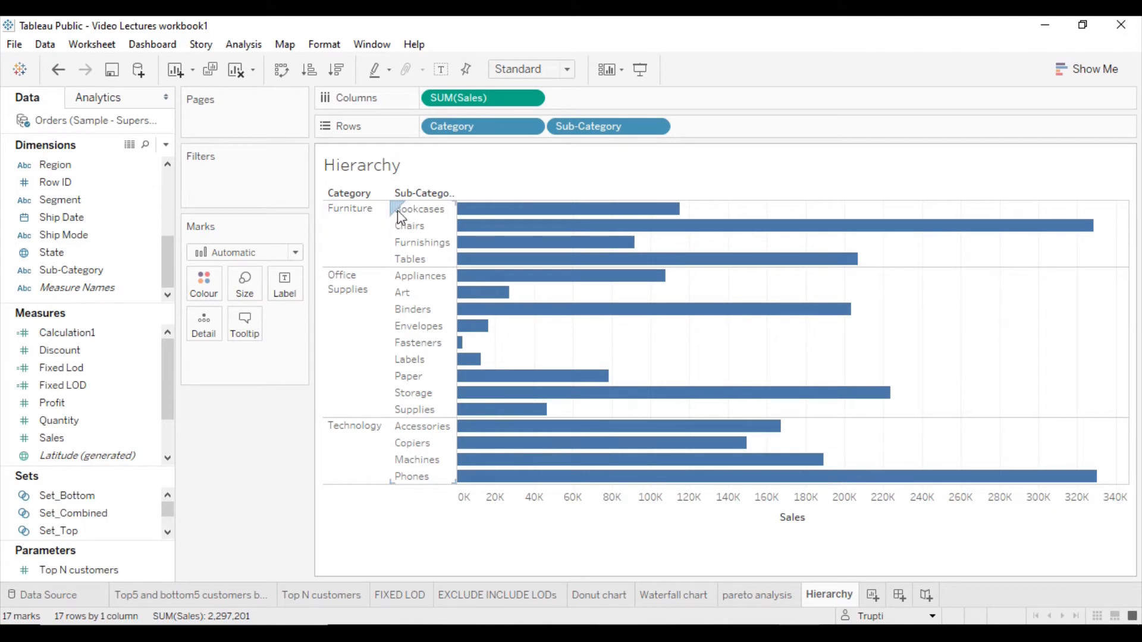
mouse_move(528, 214)
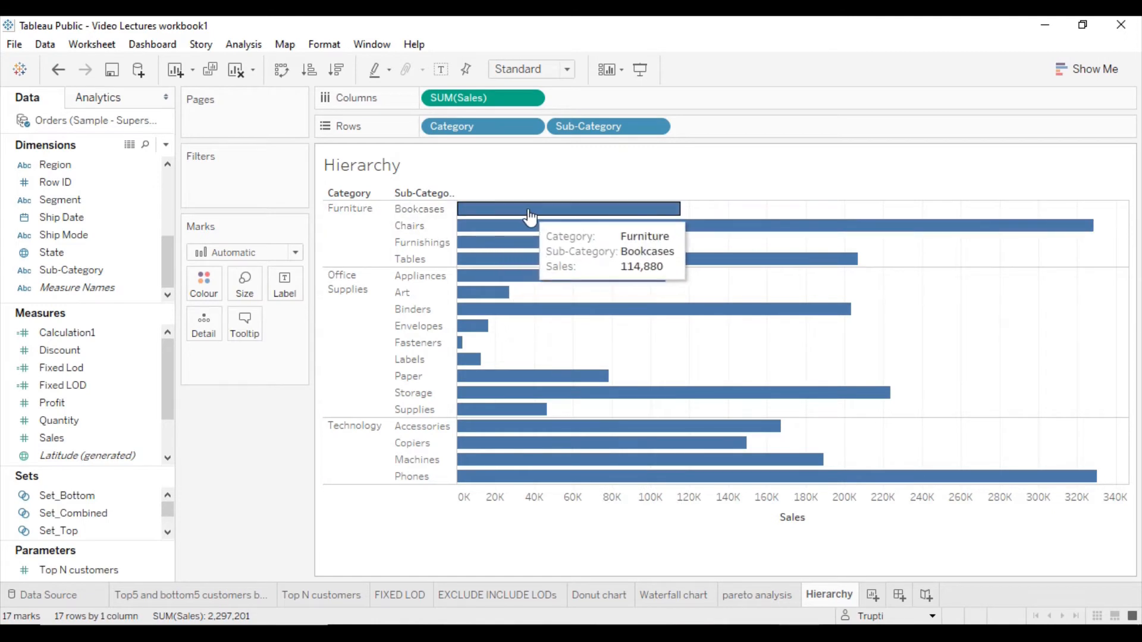
mouse_move(508, 216)
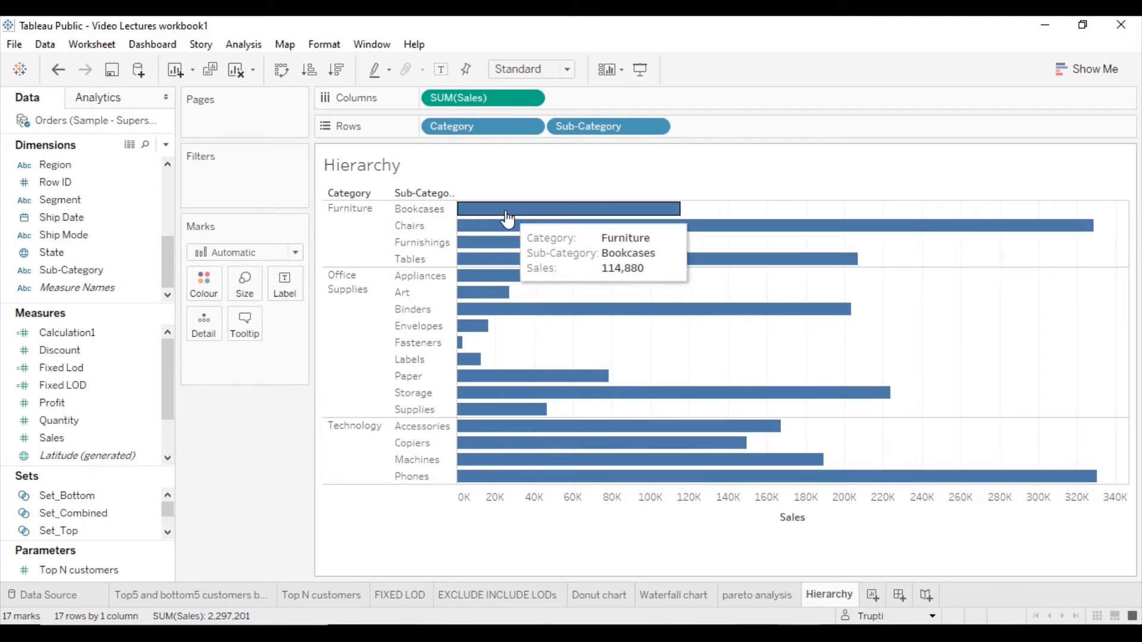
mouse_move(514, 248)
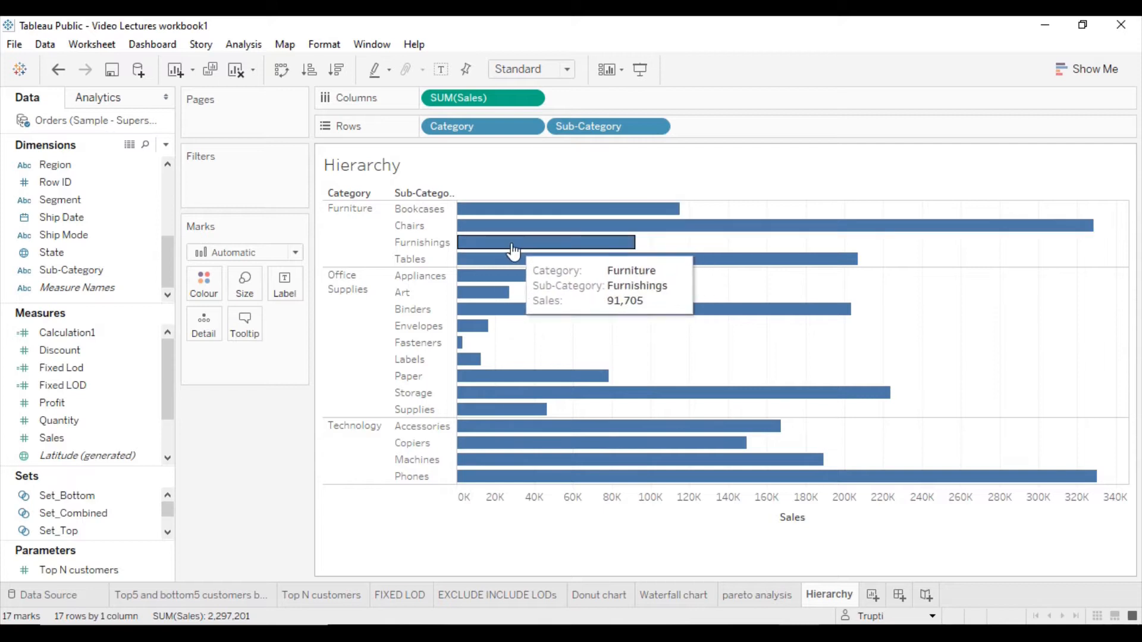
mouse_move(509, 231)
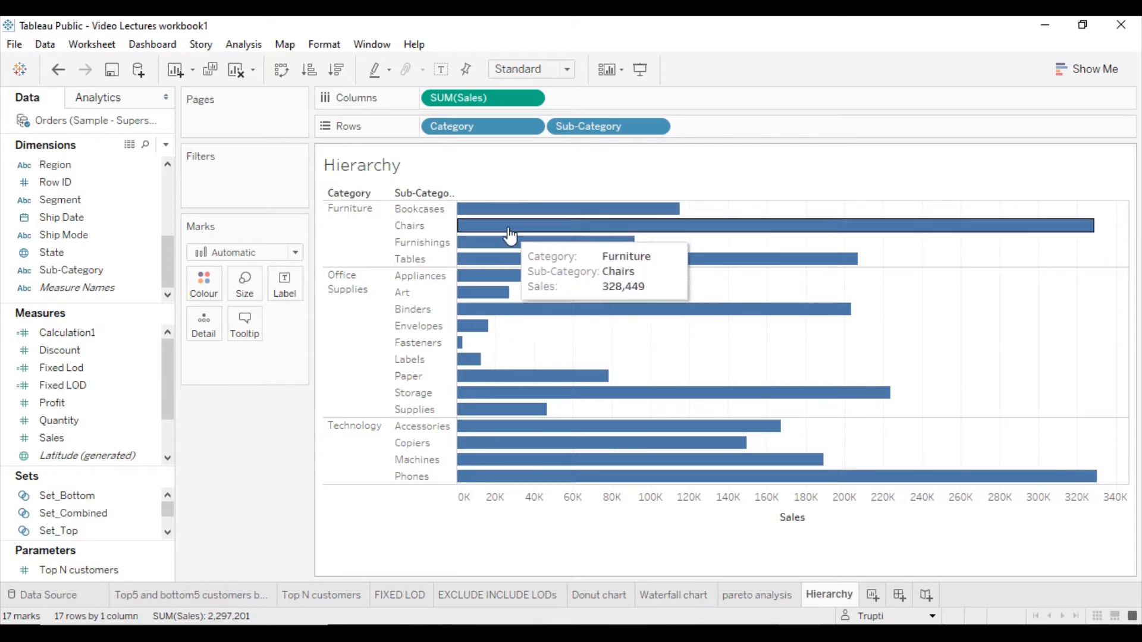
mouse_move(419, 253)
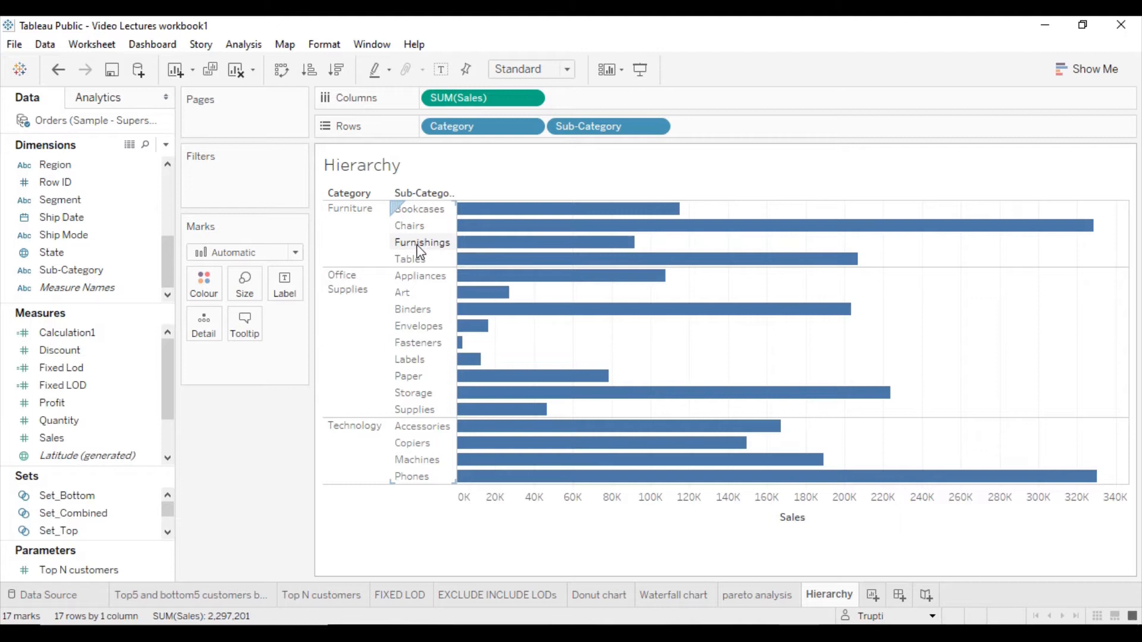
mouse_move(504, 226)
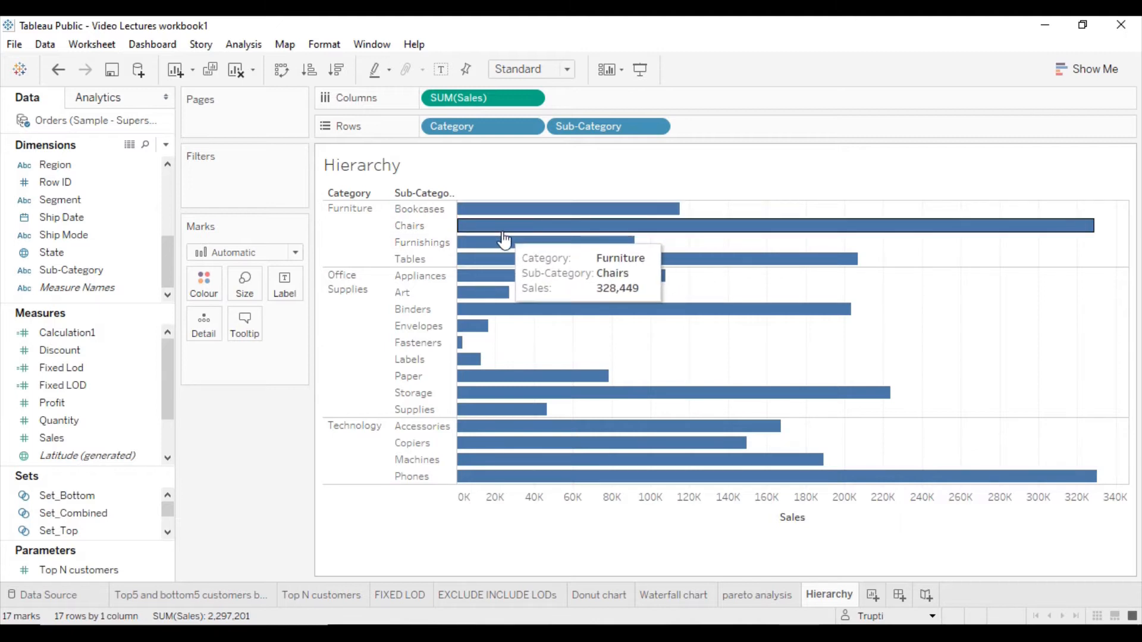
mouse_move(422, 196)
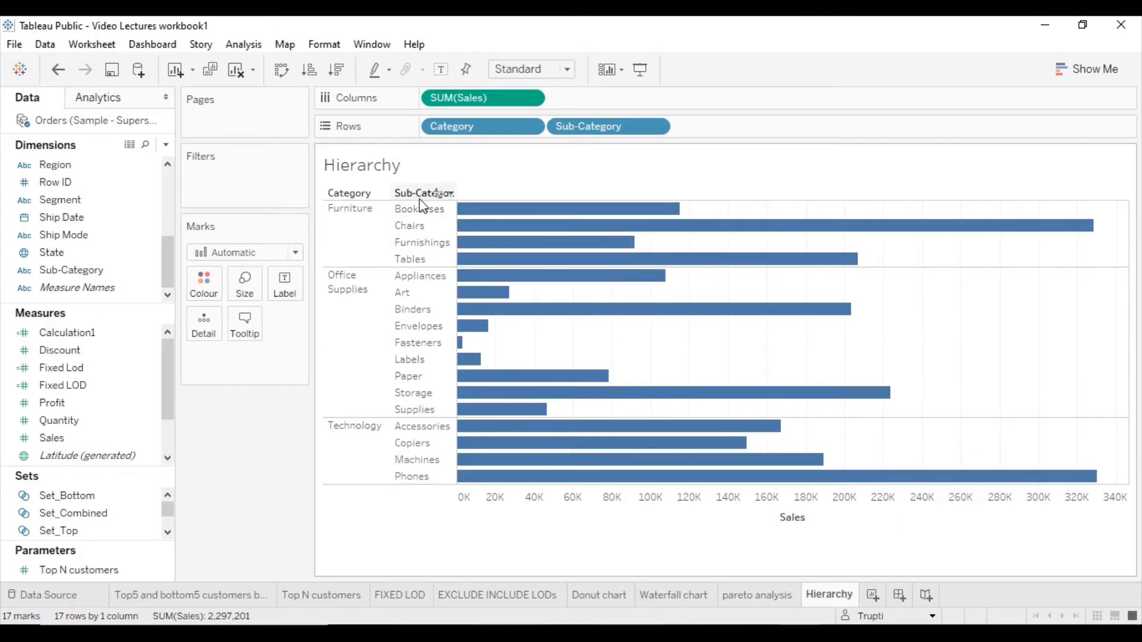
mouse_move(426, 192)
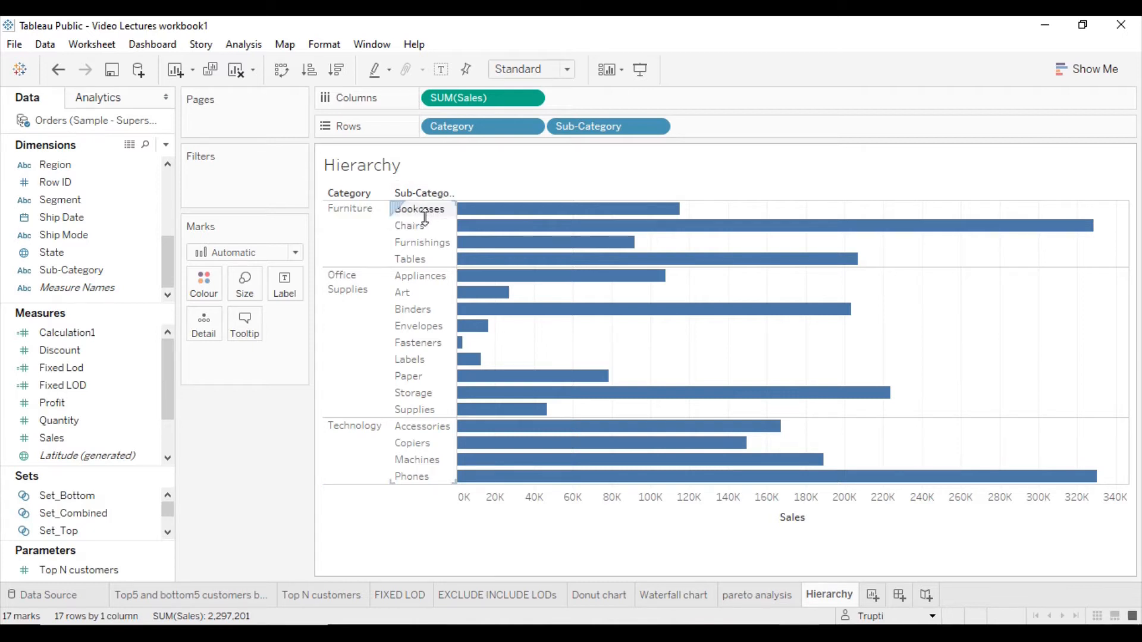
mouse_move(429, 250)
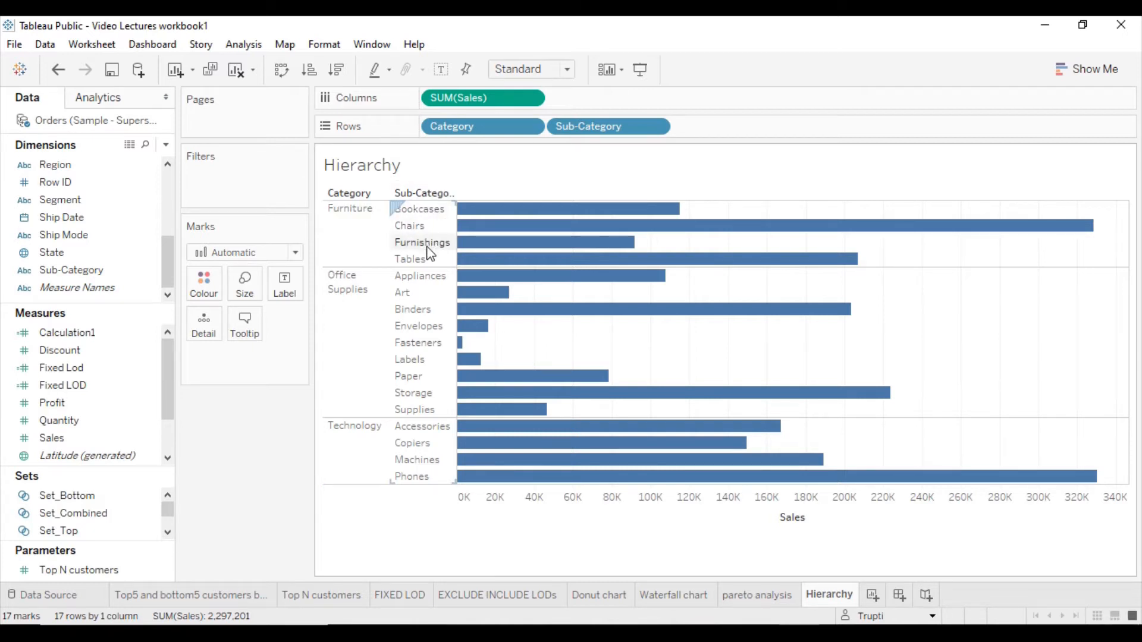
mouse_move(508, 213)
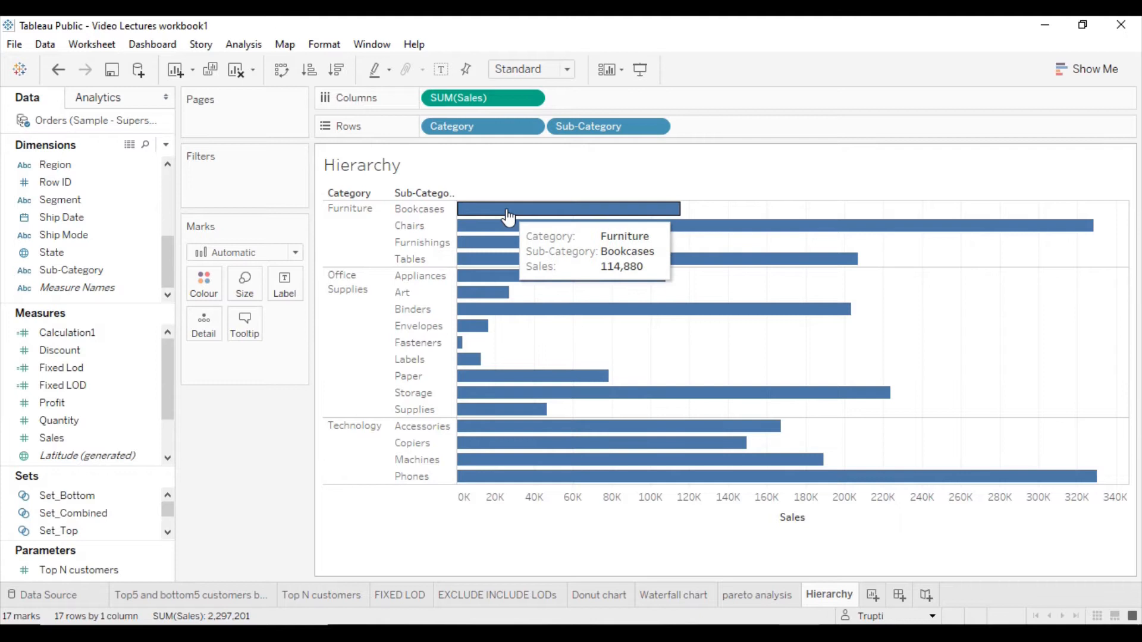
mouse_move(528, 240)
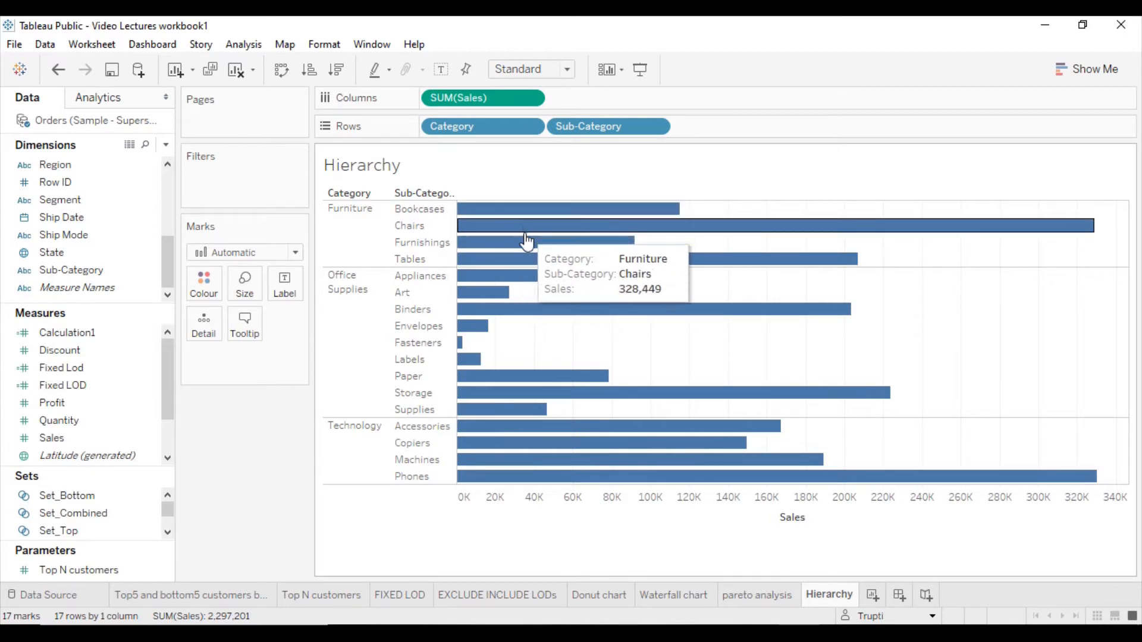
mouse_move(722, 226)
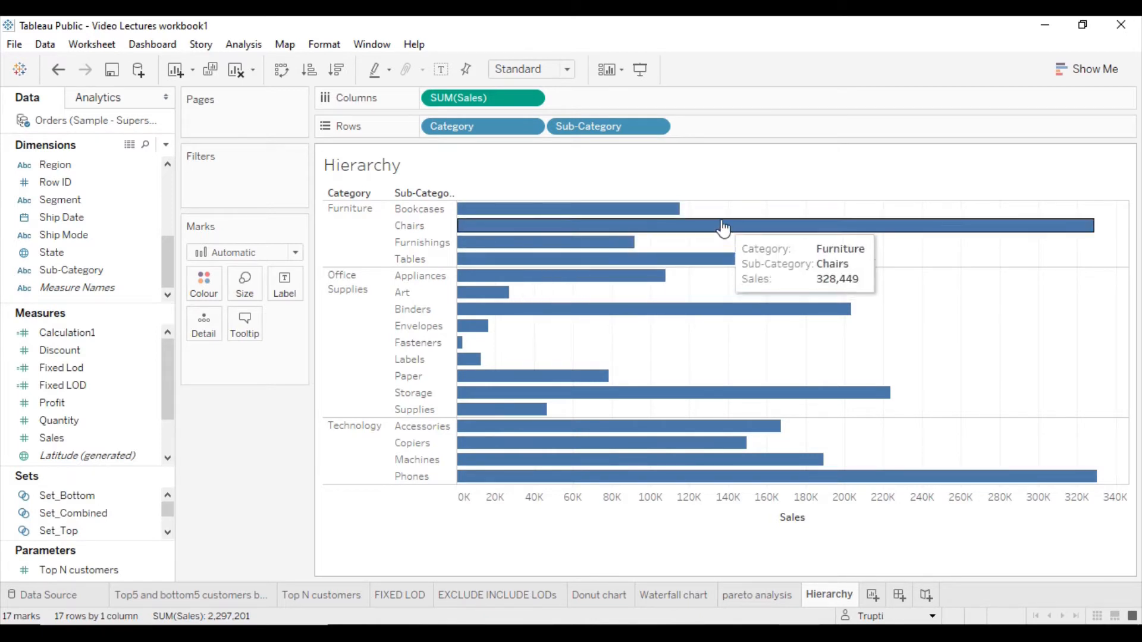
mouse_move(759, 260)
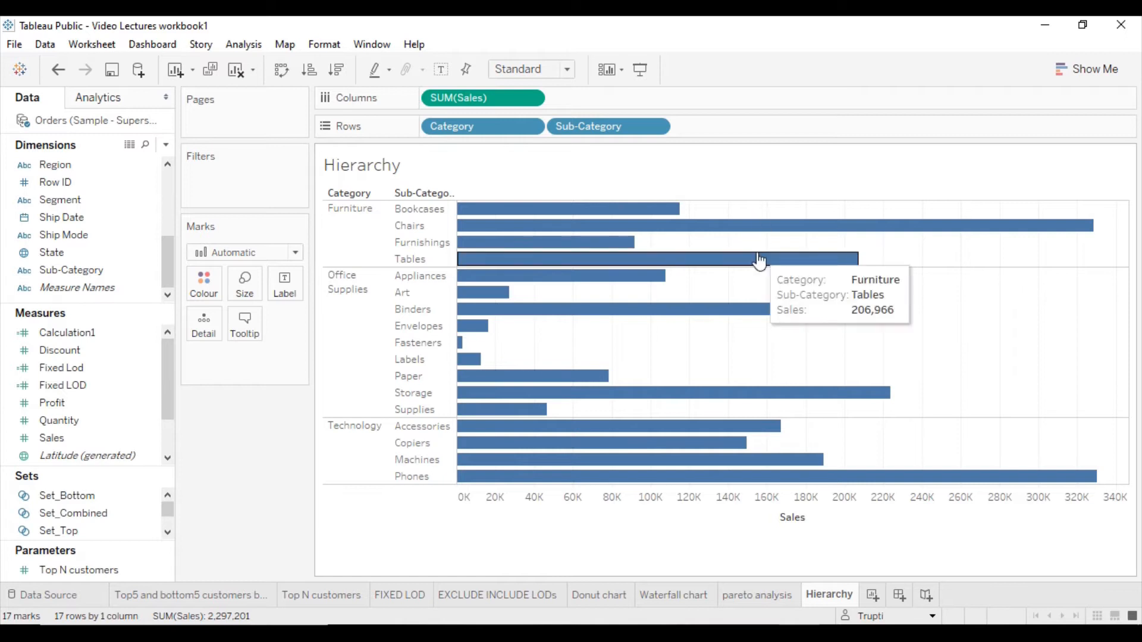
mouse_move(189, 210)
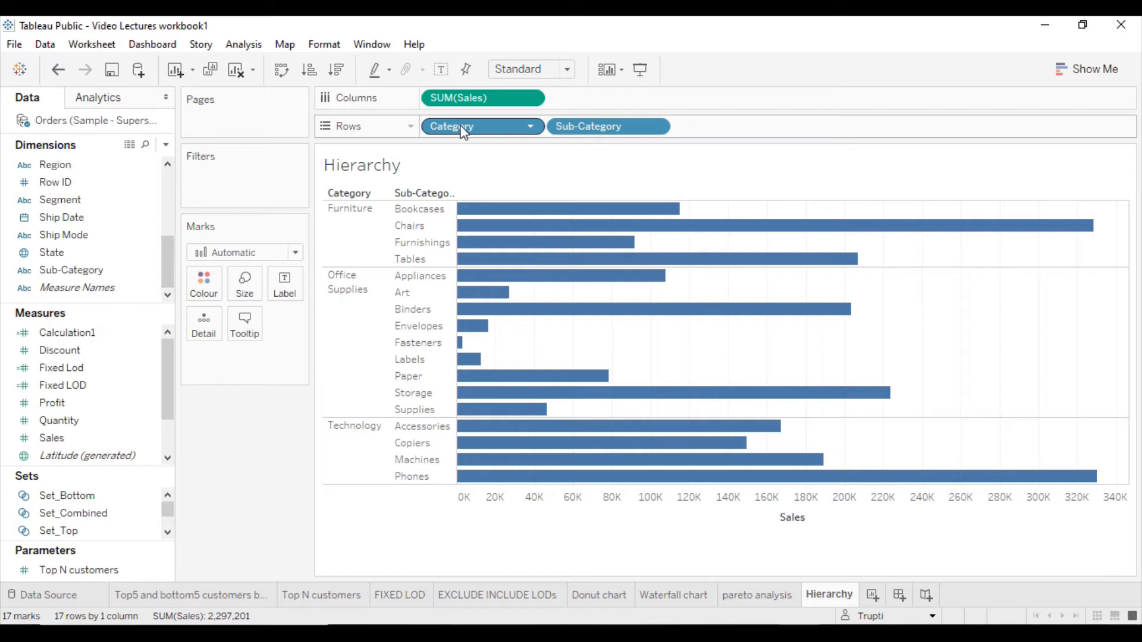
mouse_move(438, 147)
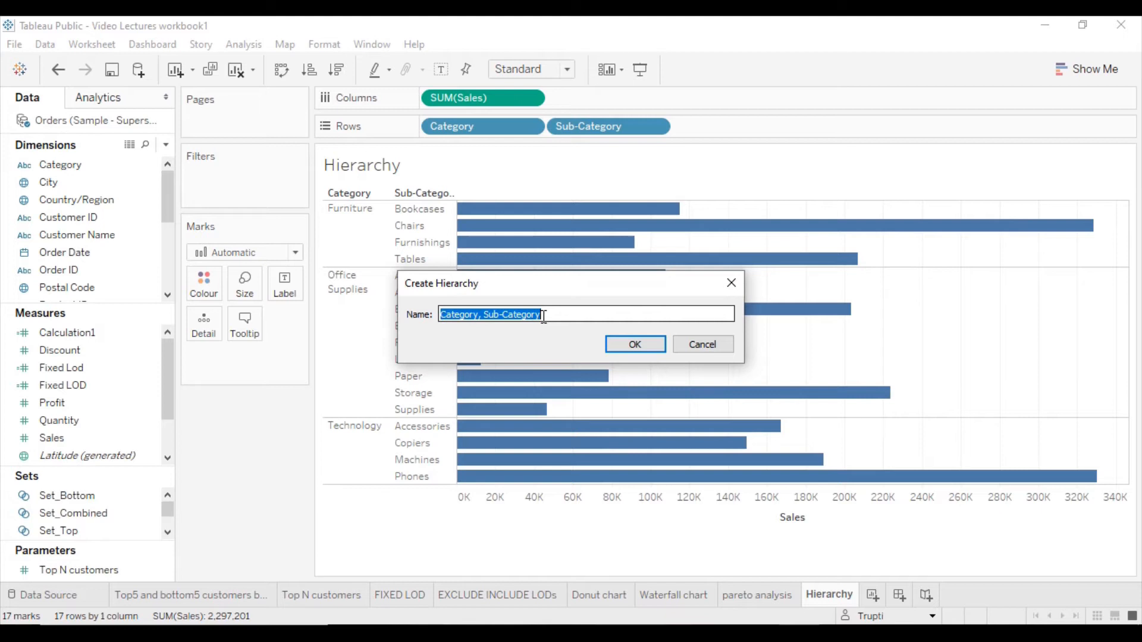
Name the new Category/Sub-Category hierarchy Products and confirm its creation.
key(Delete)
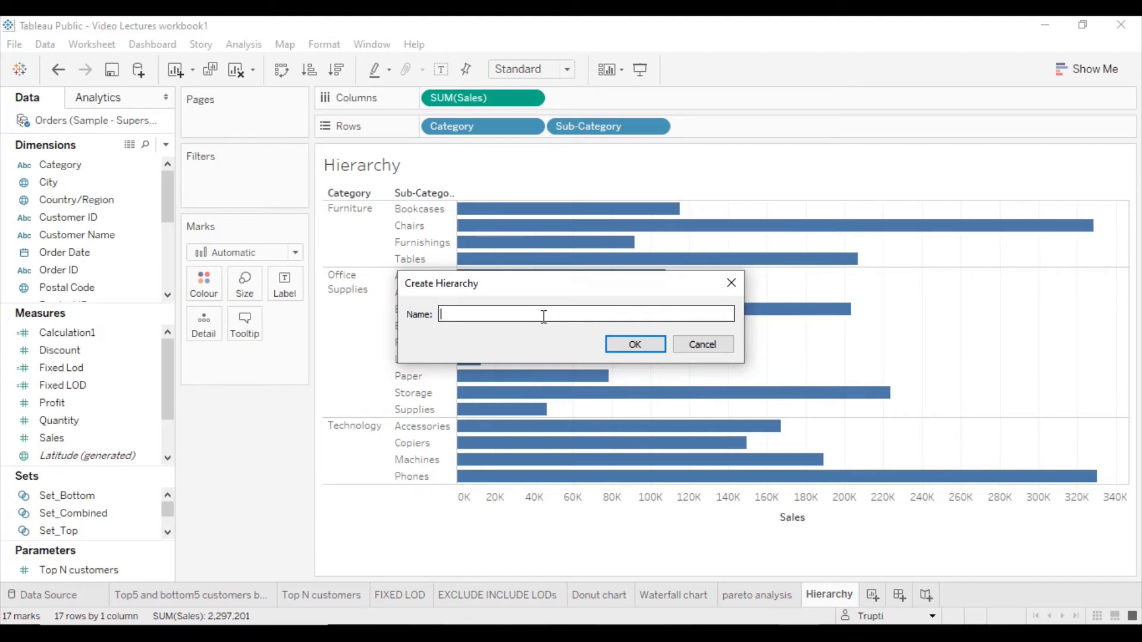
text(Pro)
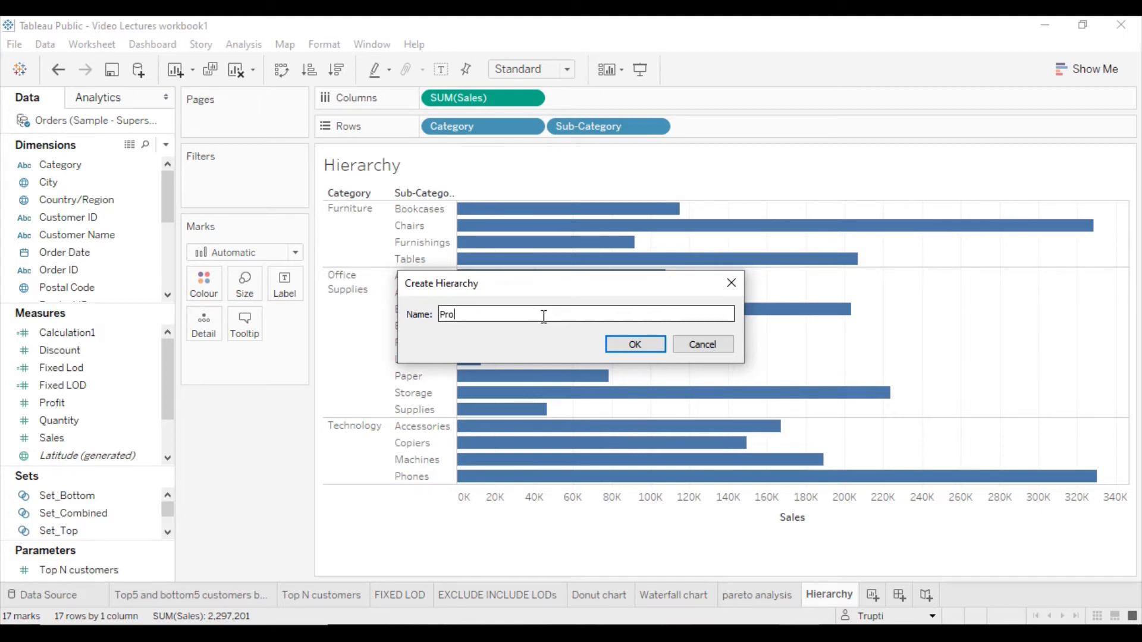
text(ducts)
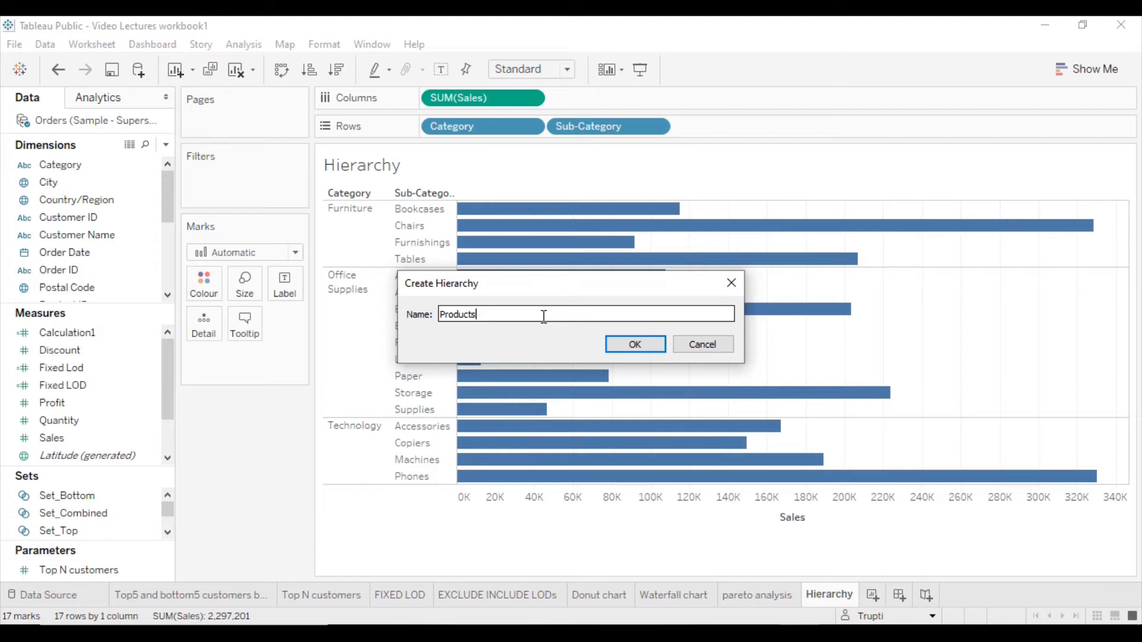
click(635, 345)
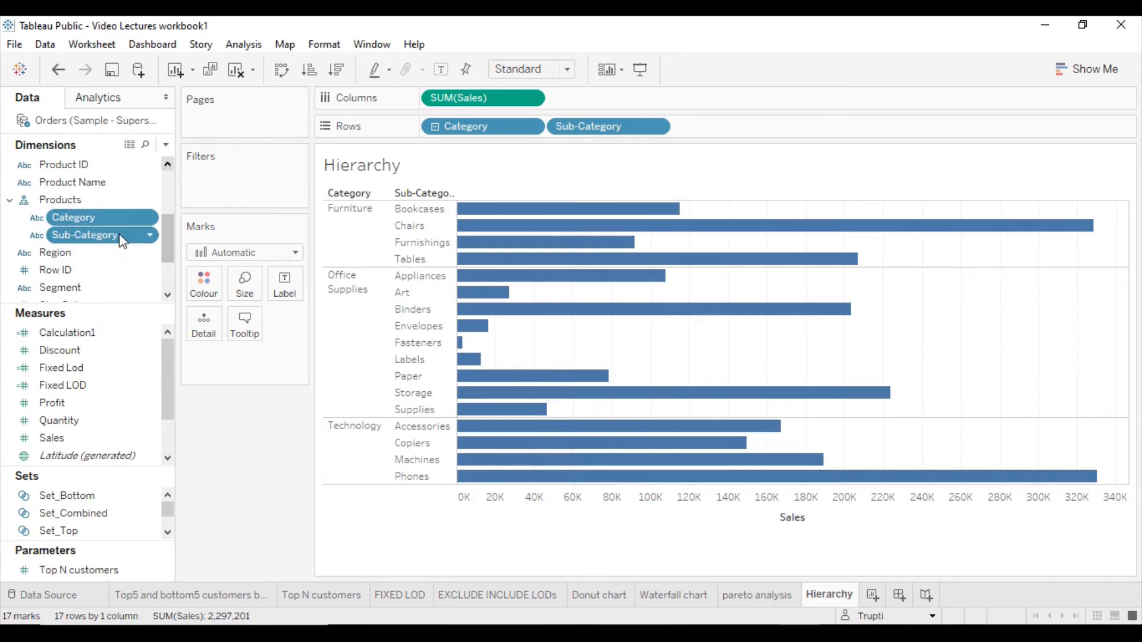
click(60, 199)
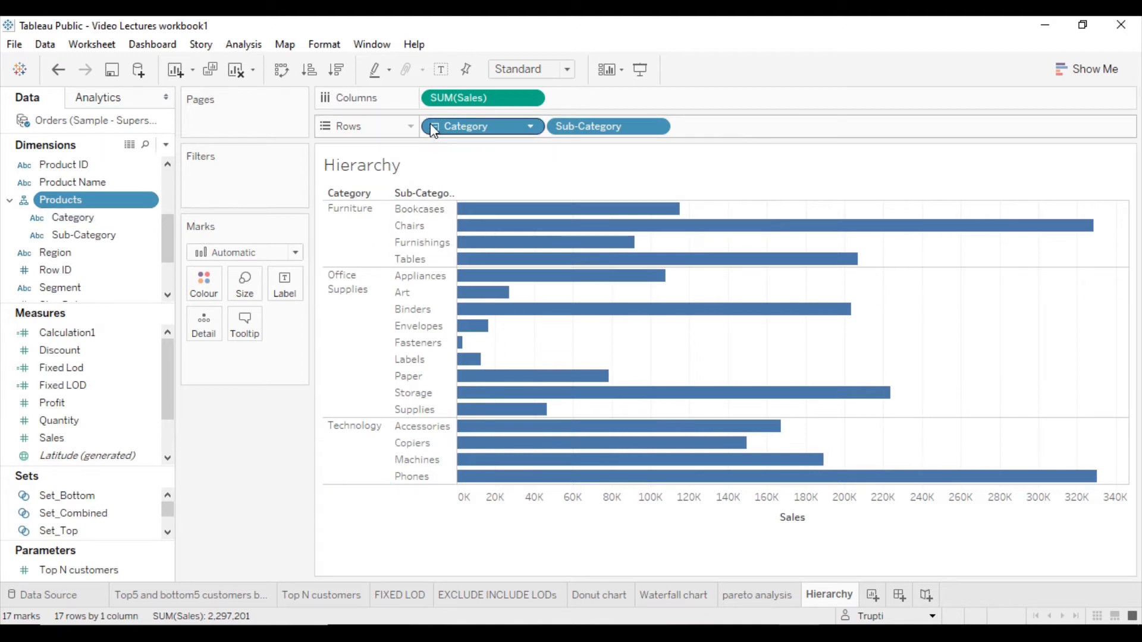
mouse_move(438, 136)
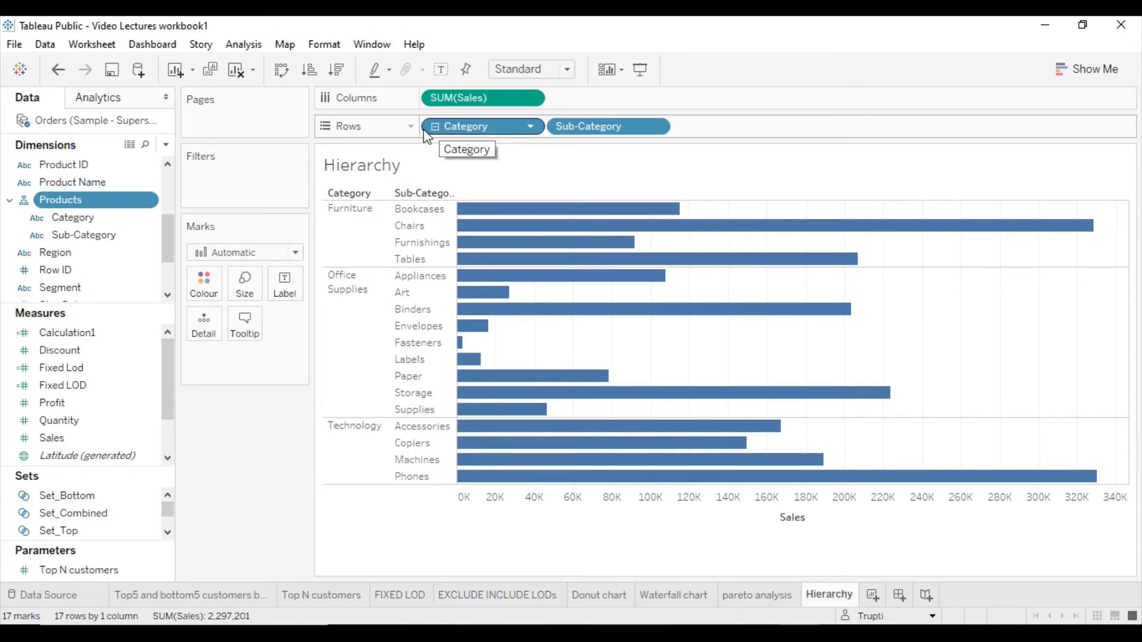
click(433, 126)
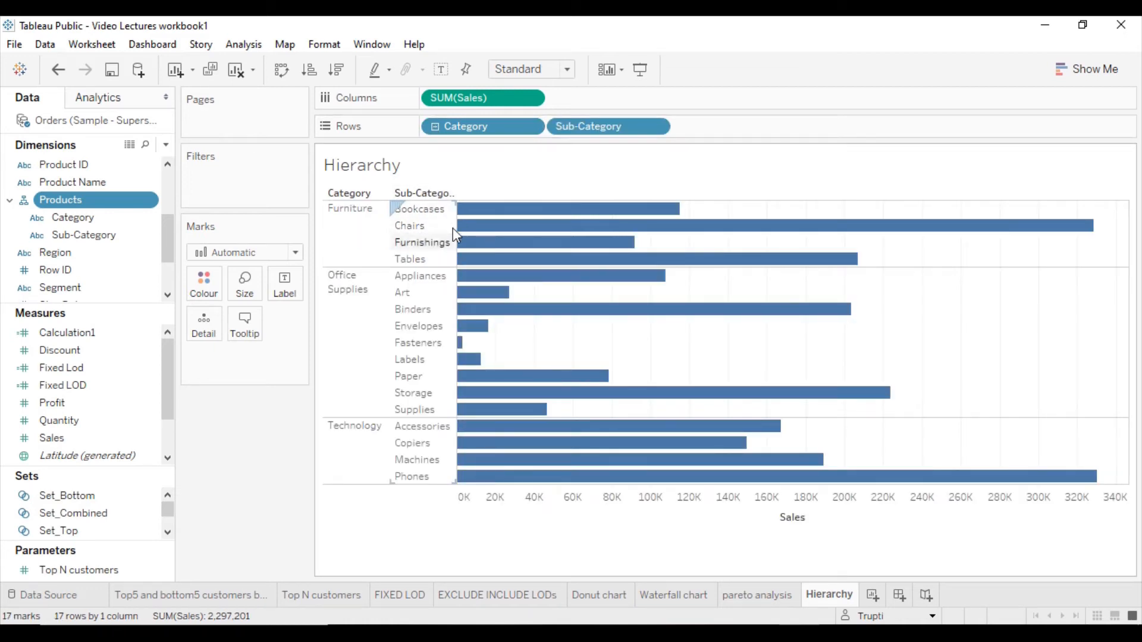
mouse_move(500, 238)
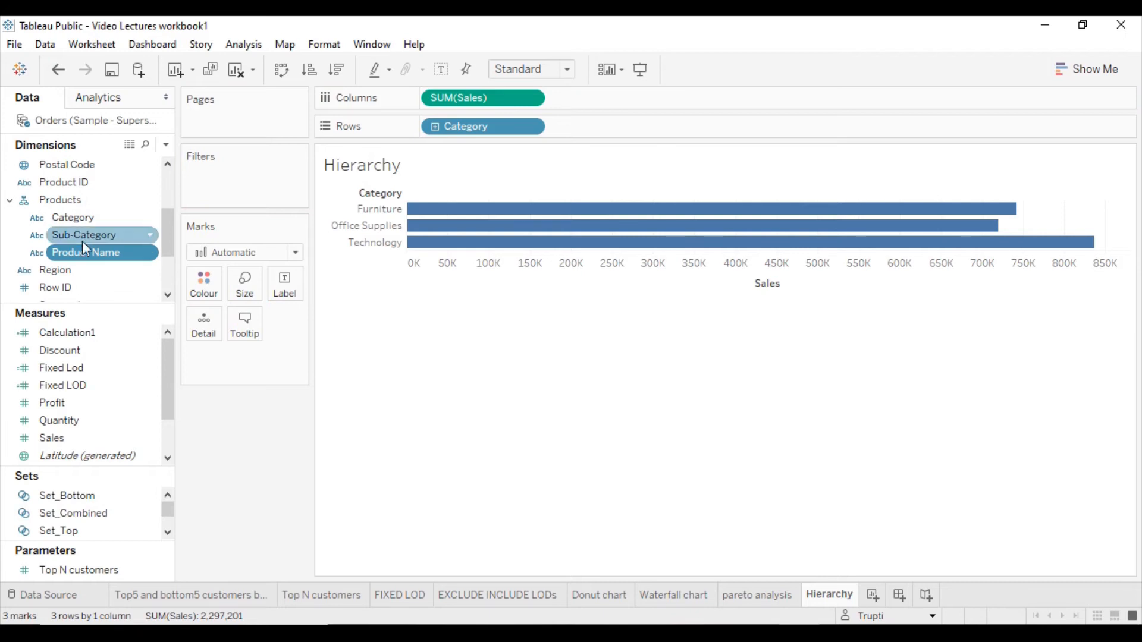
Add Product Name under Sub-Category and drill the chart from Category down to product names.
click(86, 252)
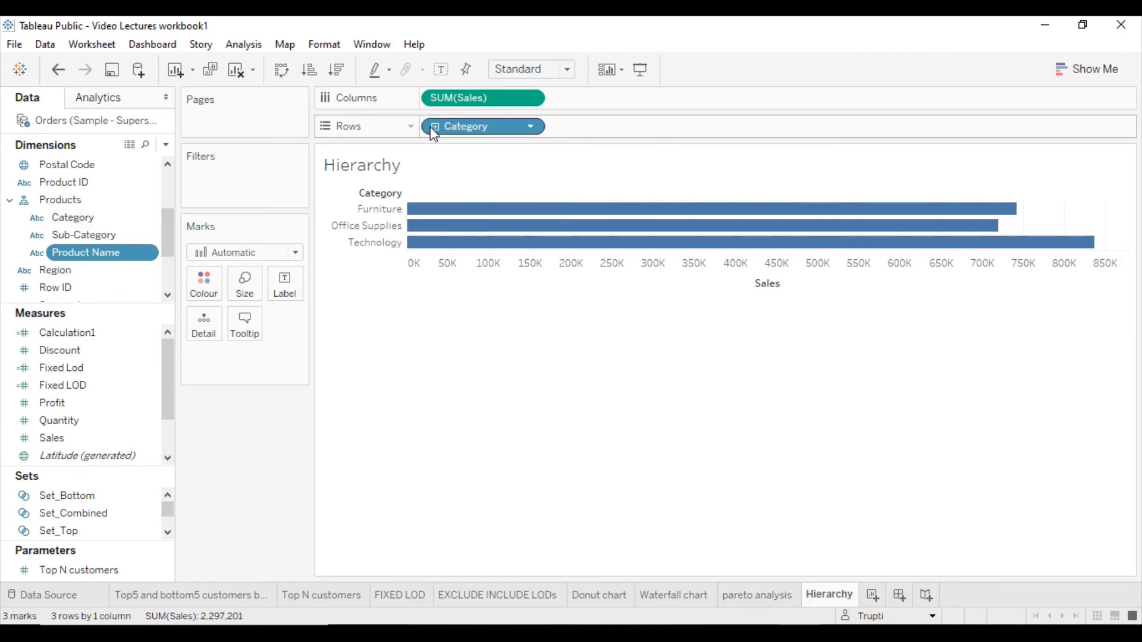
click(436, 126)
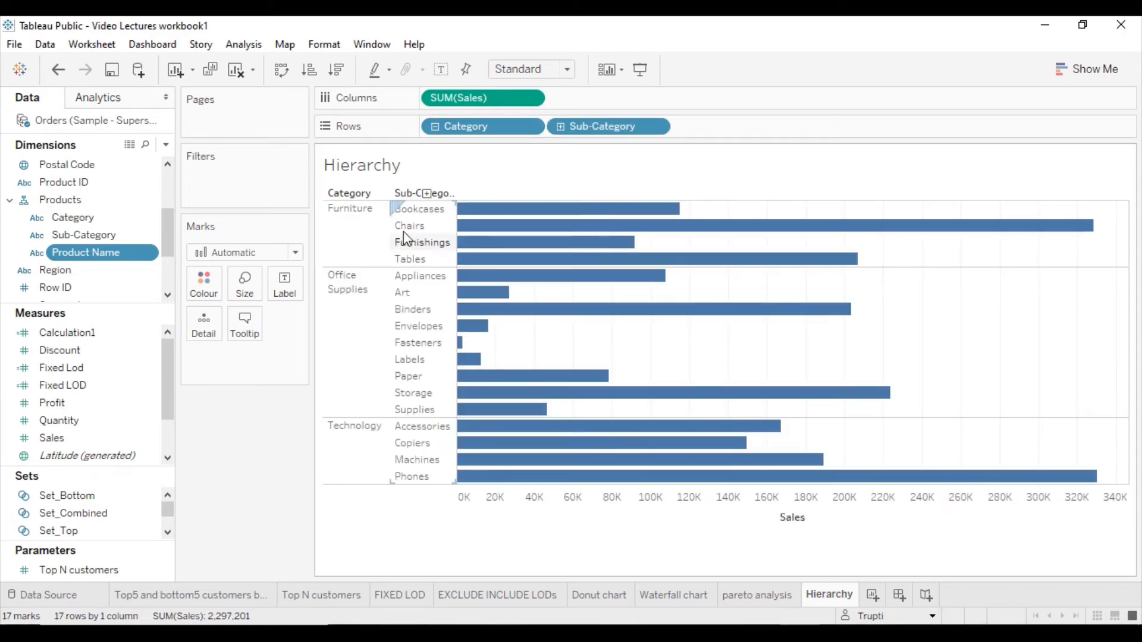
click(600, 126)
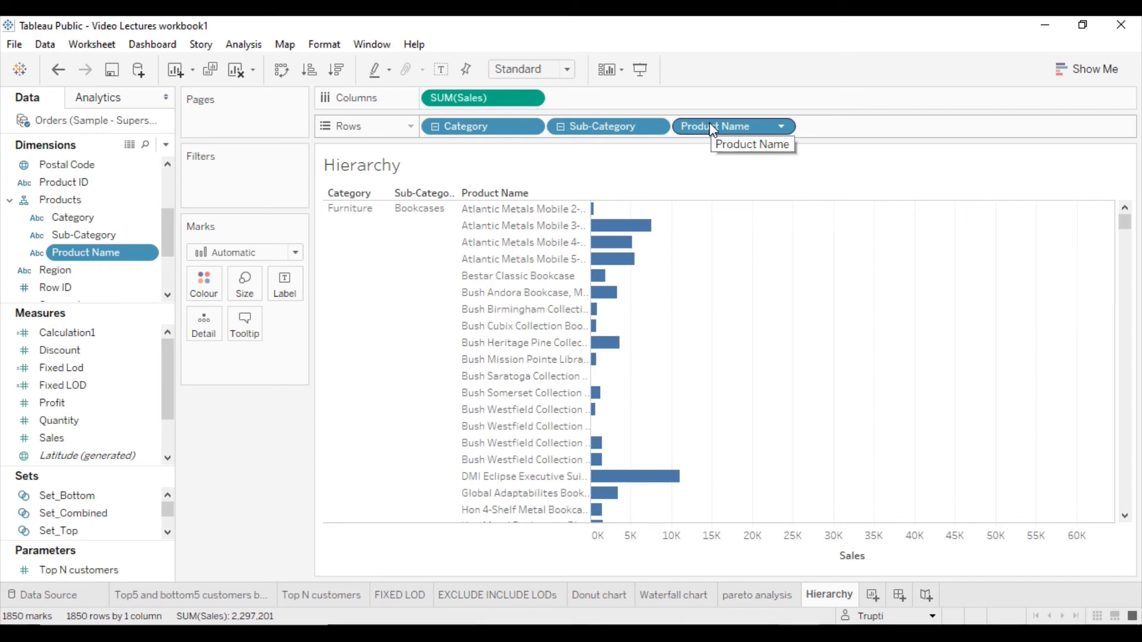
mouse_move(464, 154)
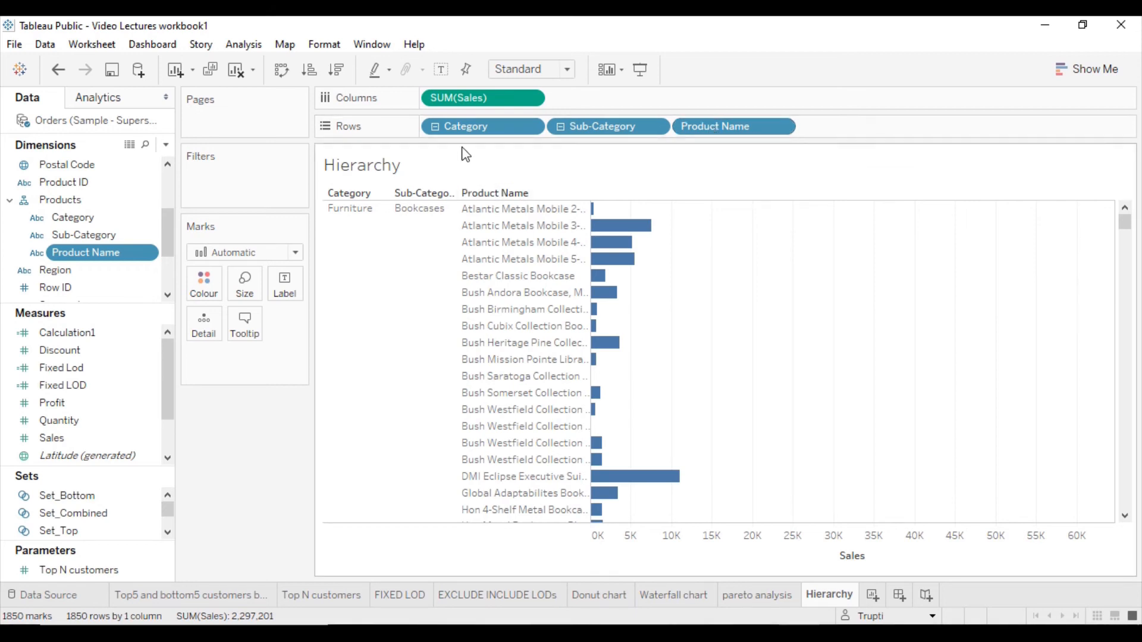
mouse_move(611, 242)
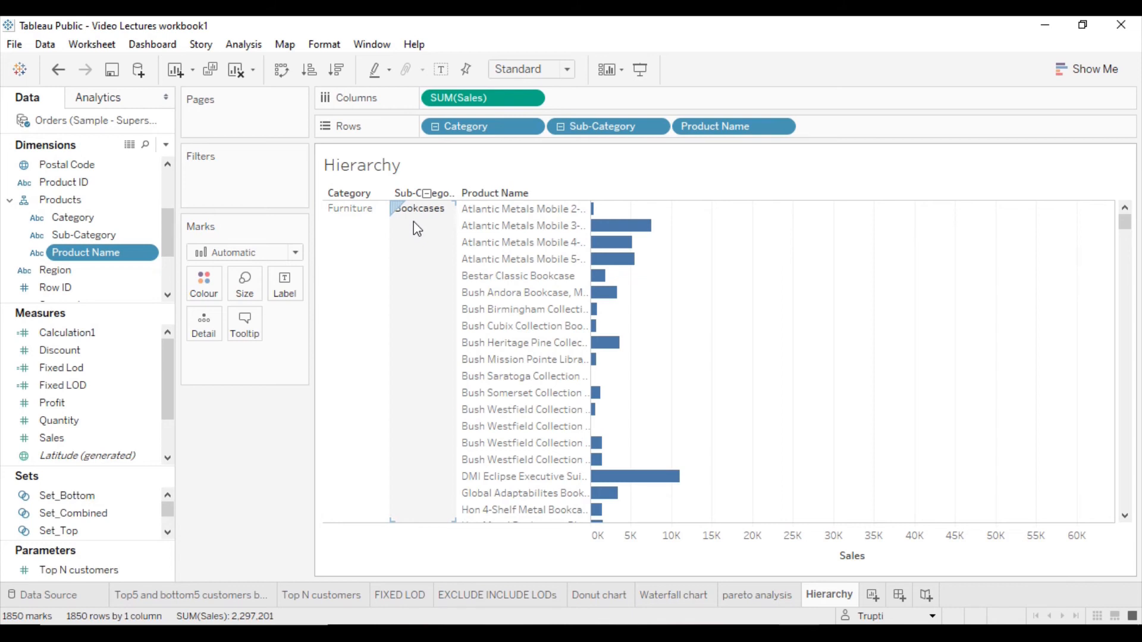
mouse_move(412, 245)
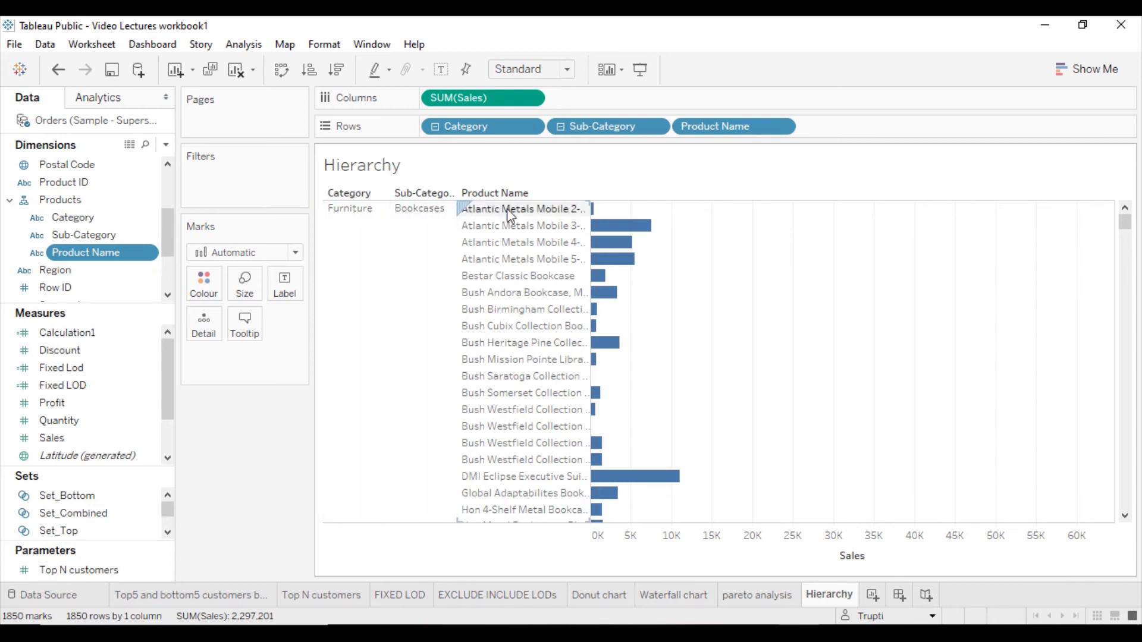
mouse_move(509, 439)
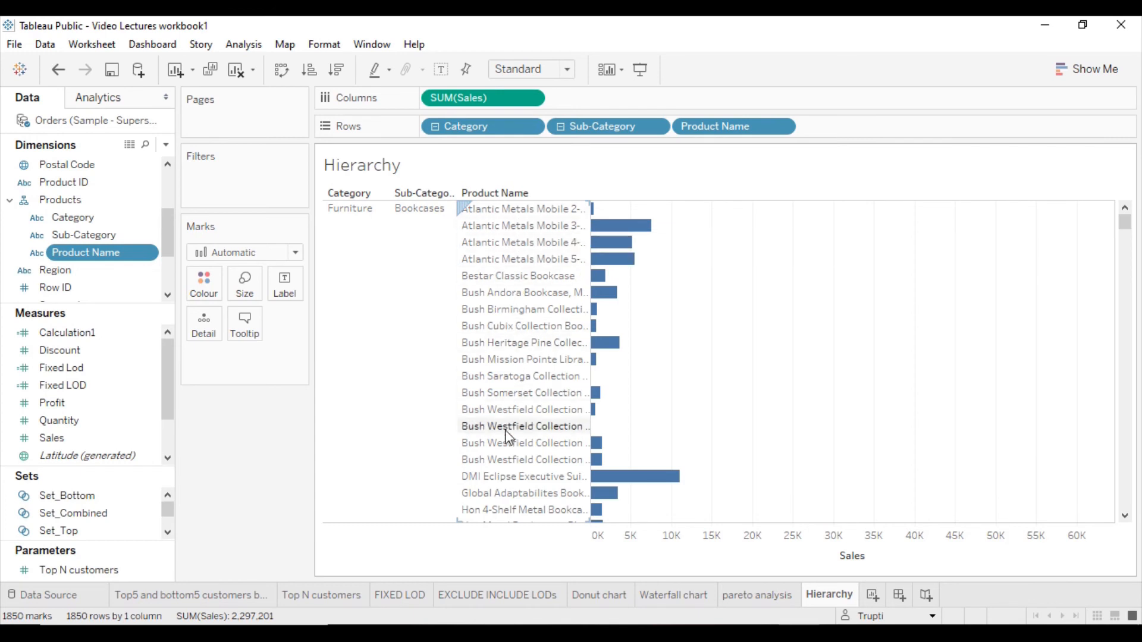
mouse_move(488, 342)
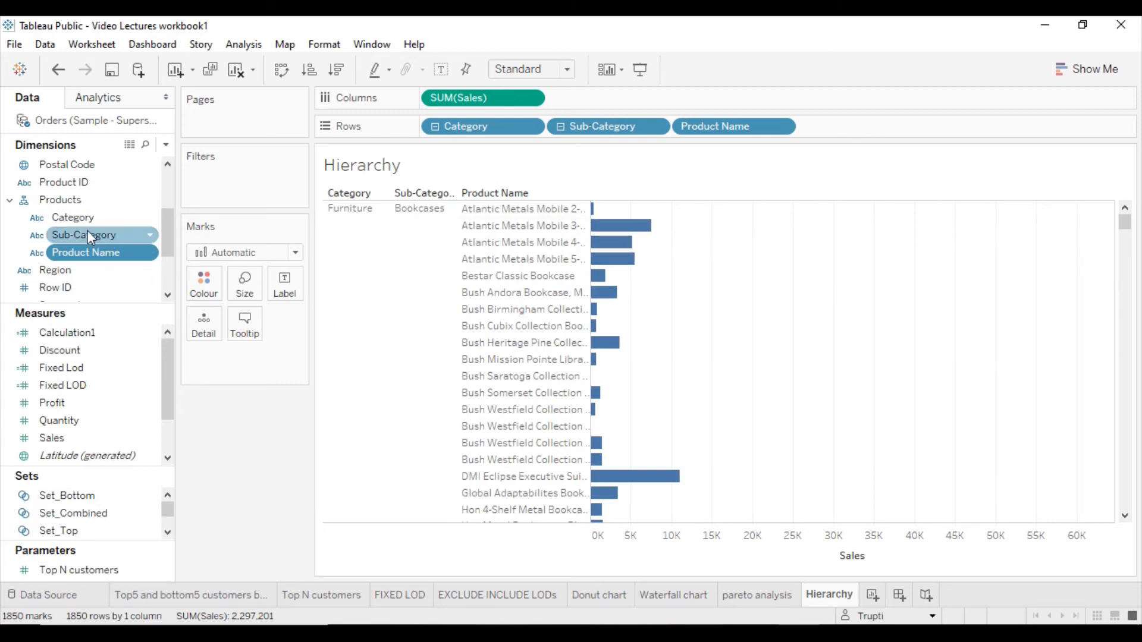
Move Product Name to the top of the Products hierarchy above Category and Sub-Category.
click(86, 252)
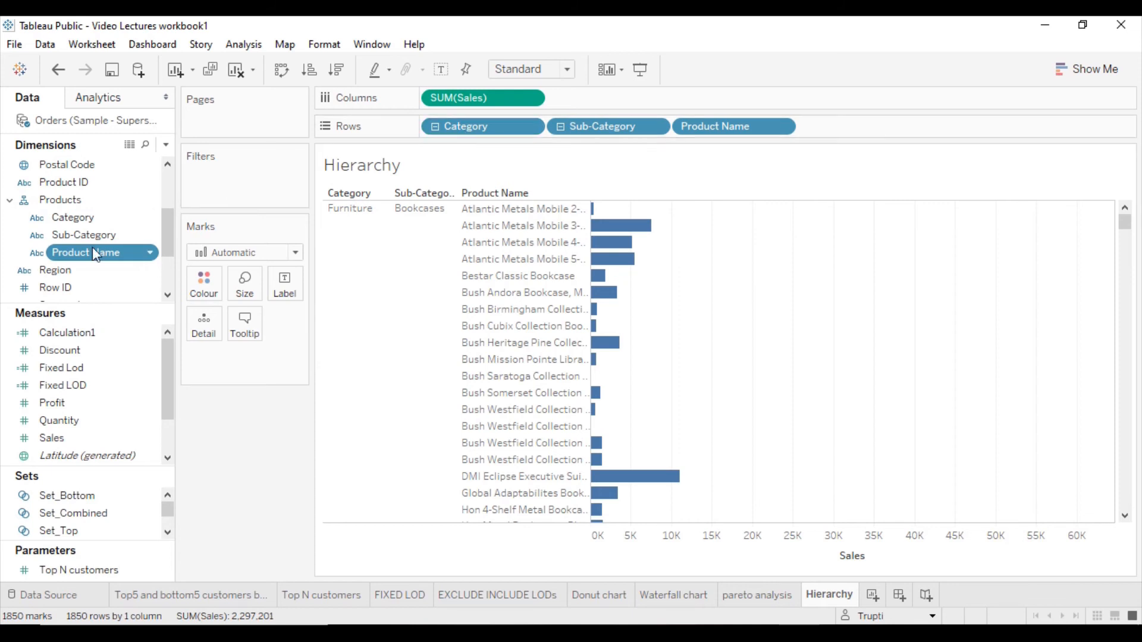
click(84, 234)
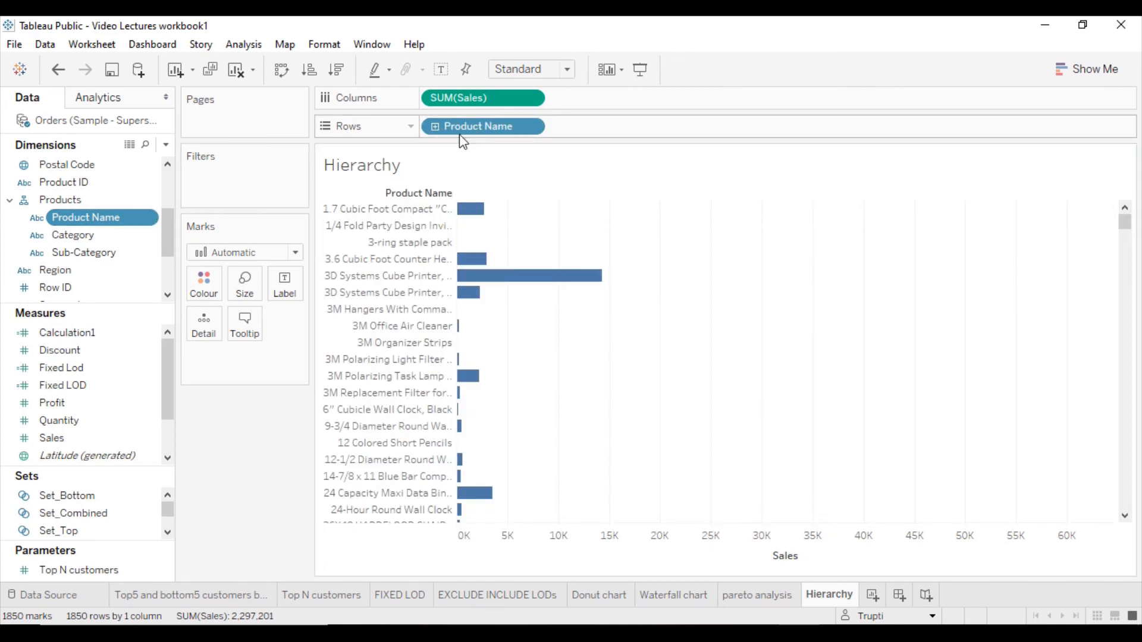
mouse_move(471, 129)
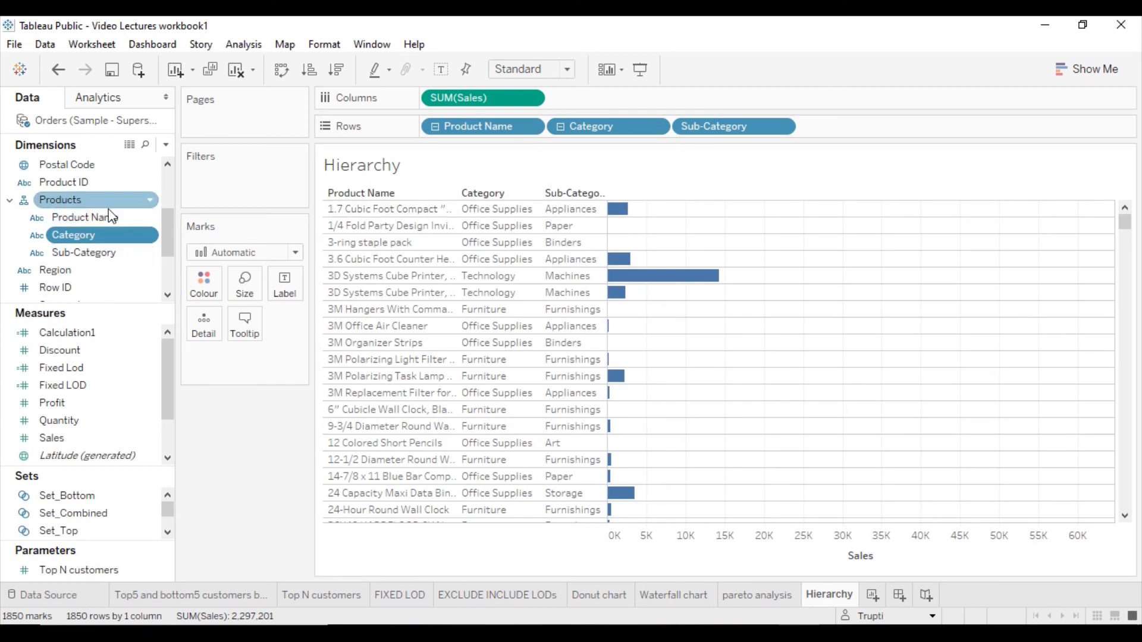
click(83, 216)
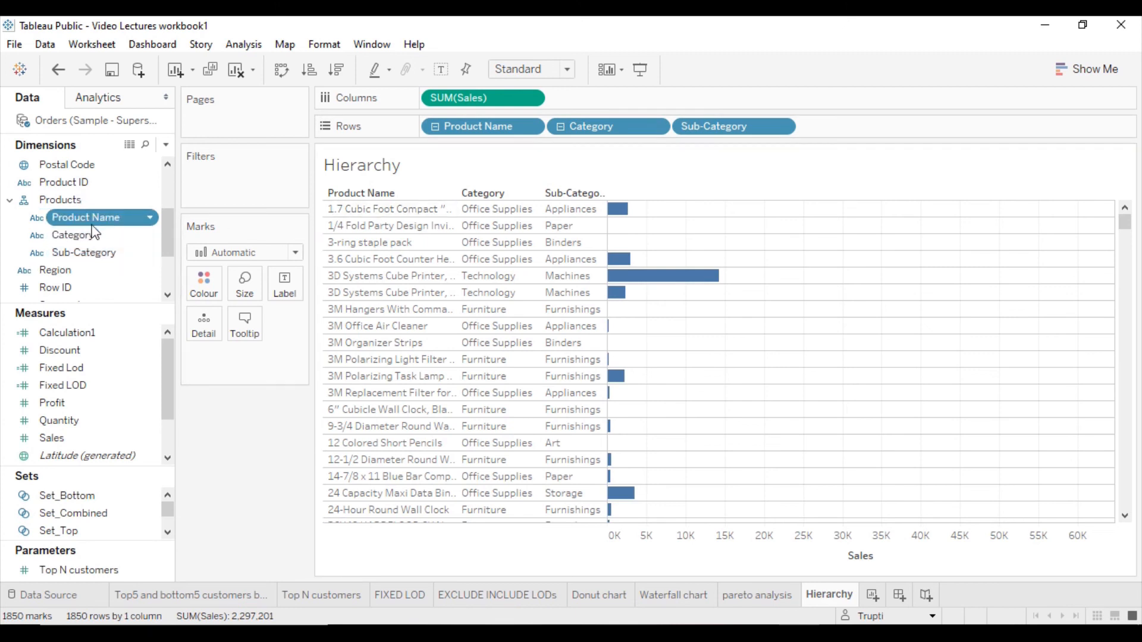